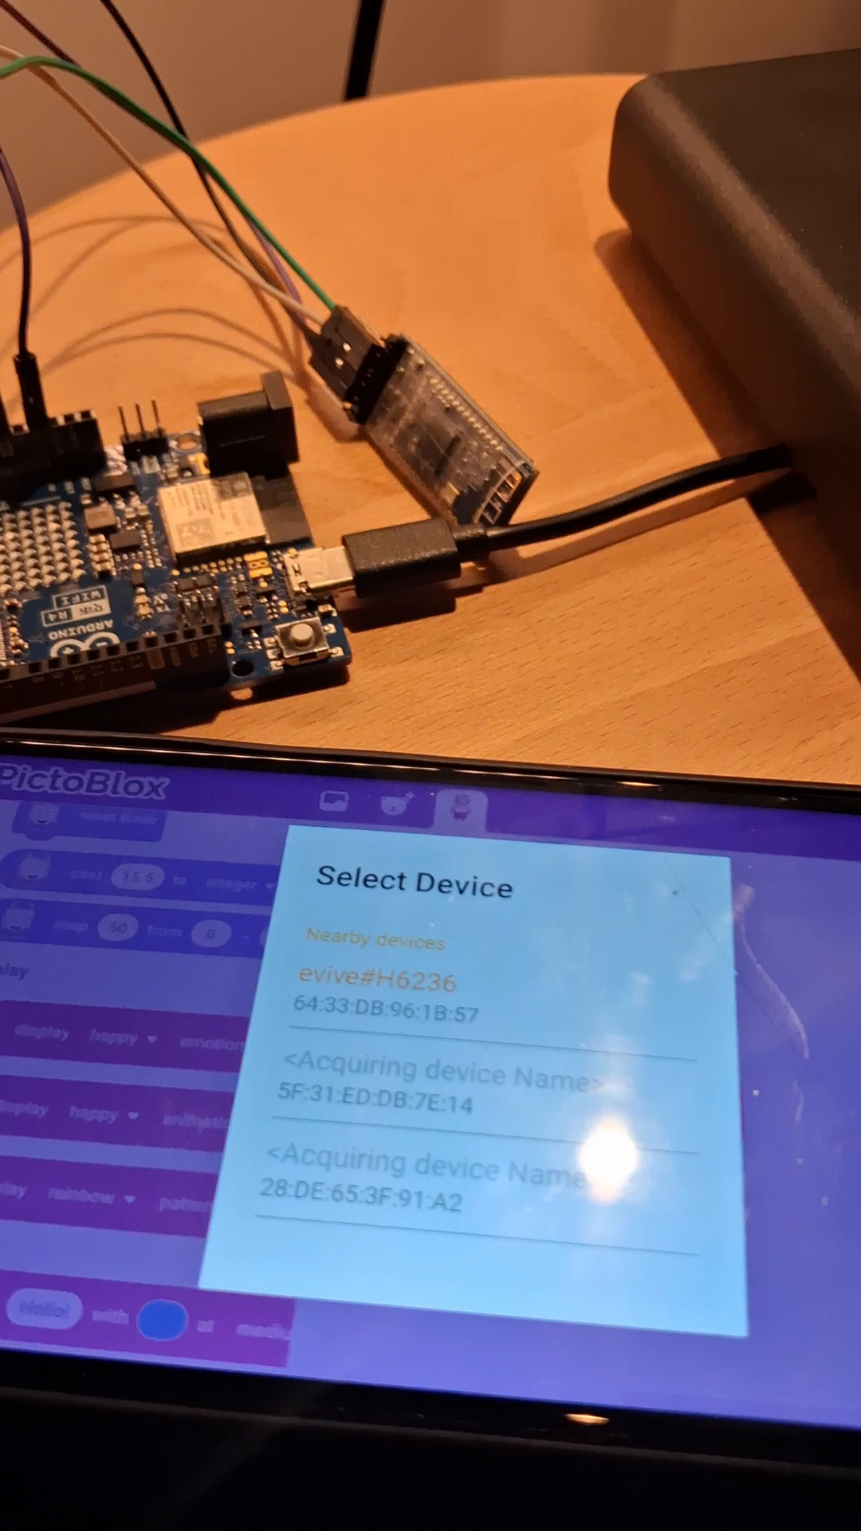
- Connect PictoBlox over Bluetooth to the nearby evive#H6236 device
left_click(399, 1001)
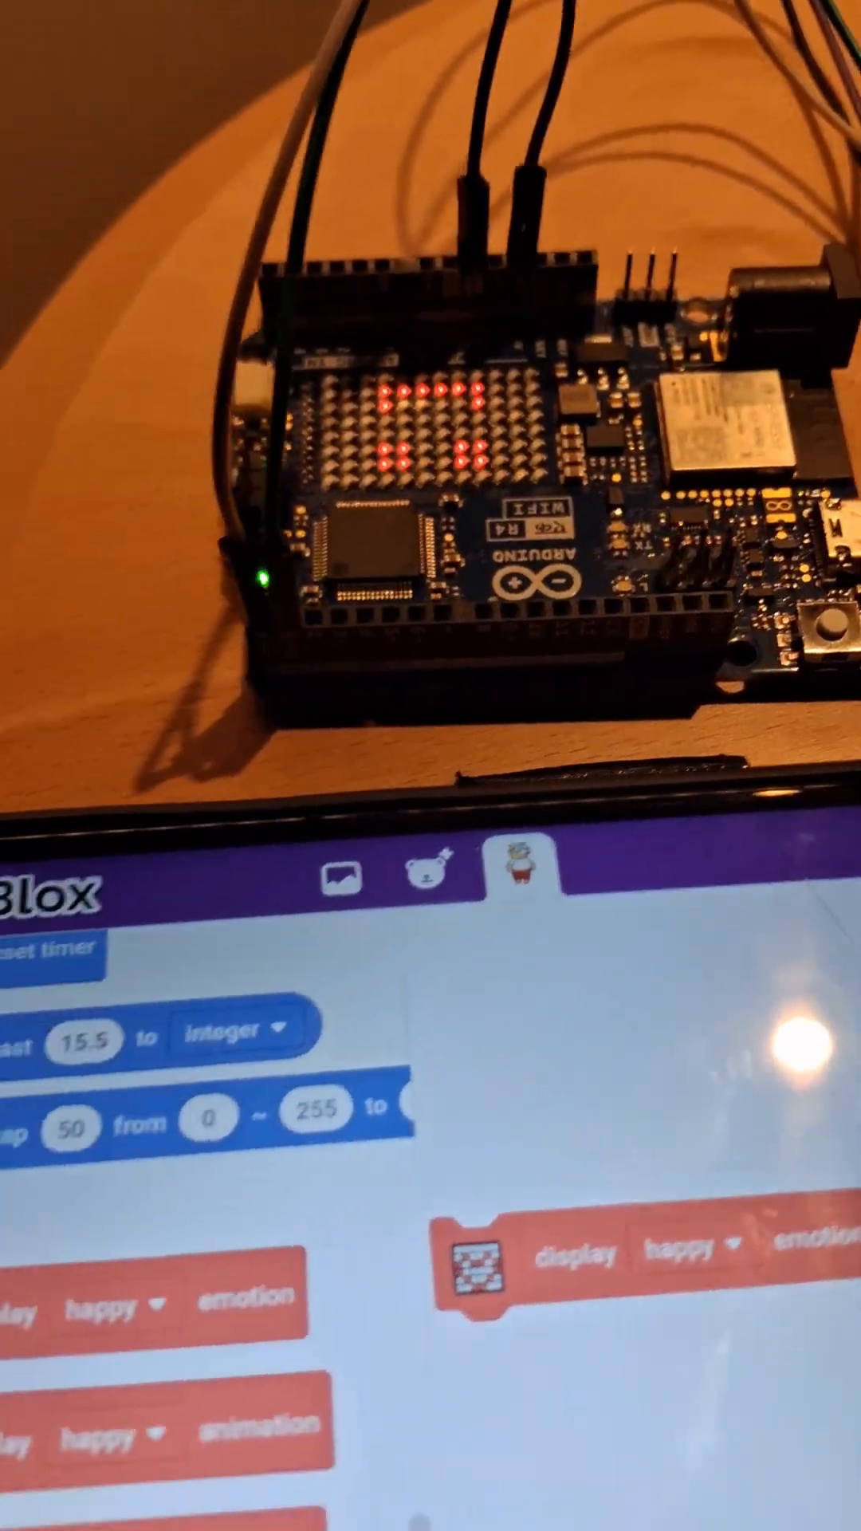
- Open the emotion dropdown on the 'display happy emotion' block to view other emotions
left_click(721, 1110)
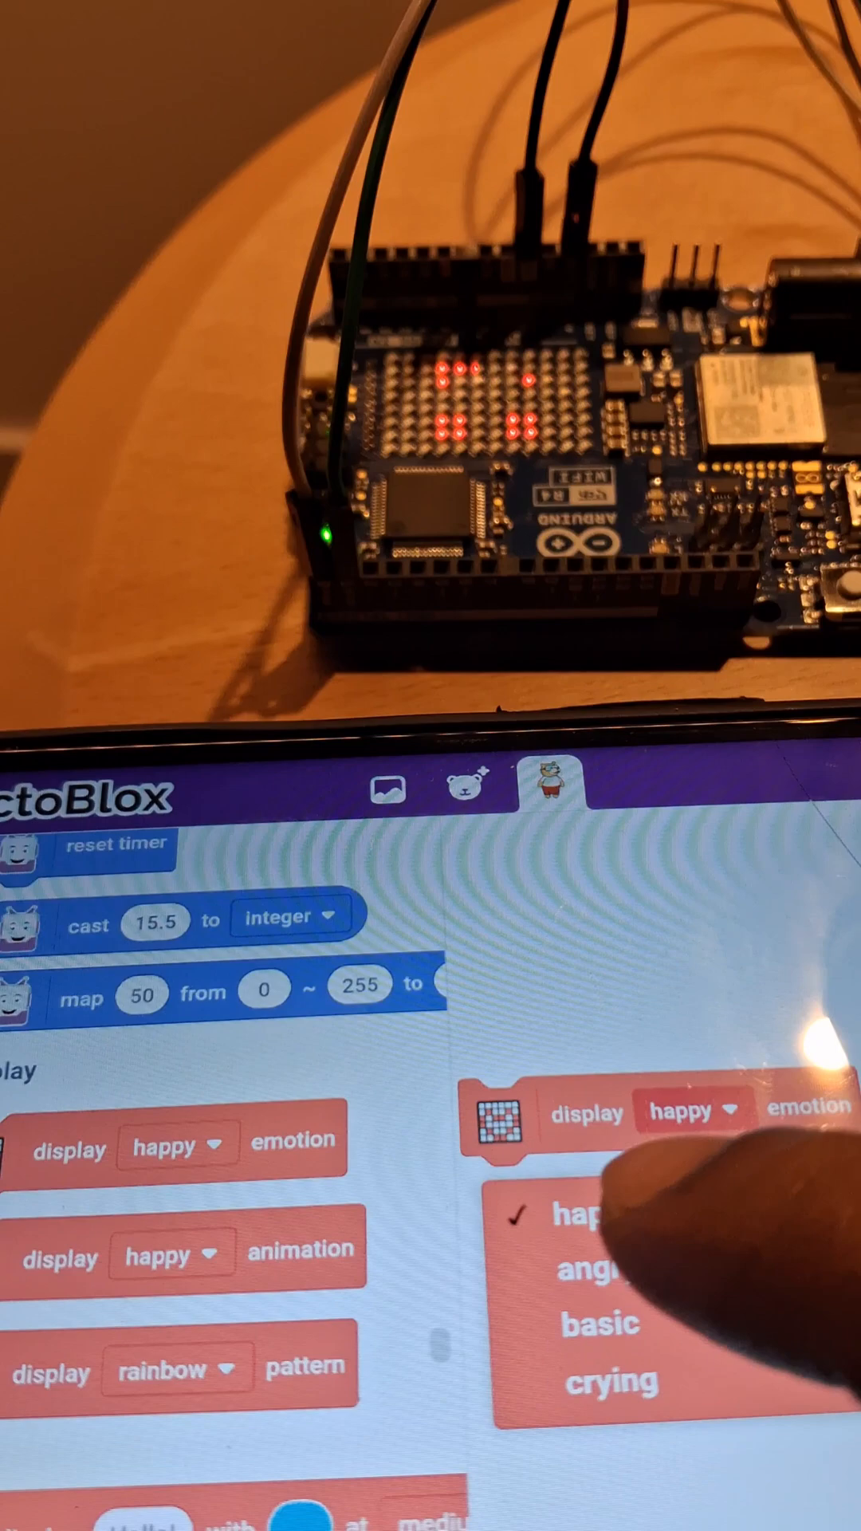